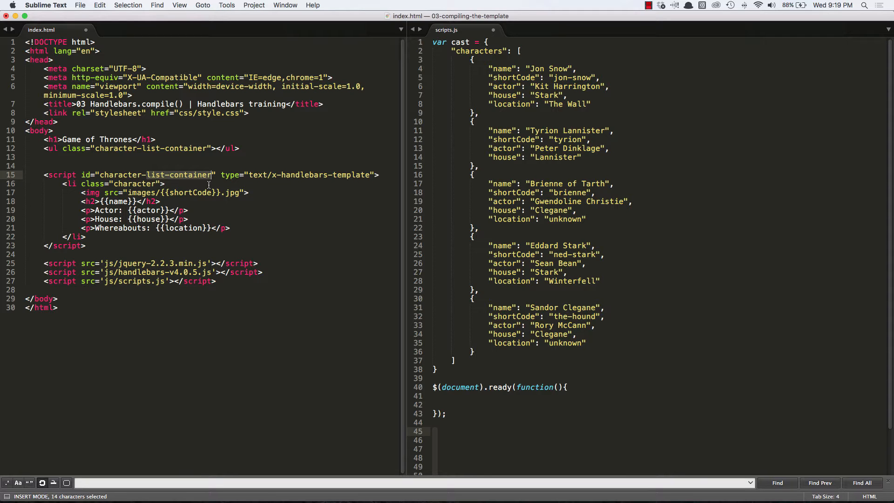
mouse_move(150, 183)
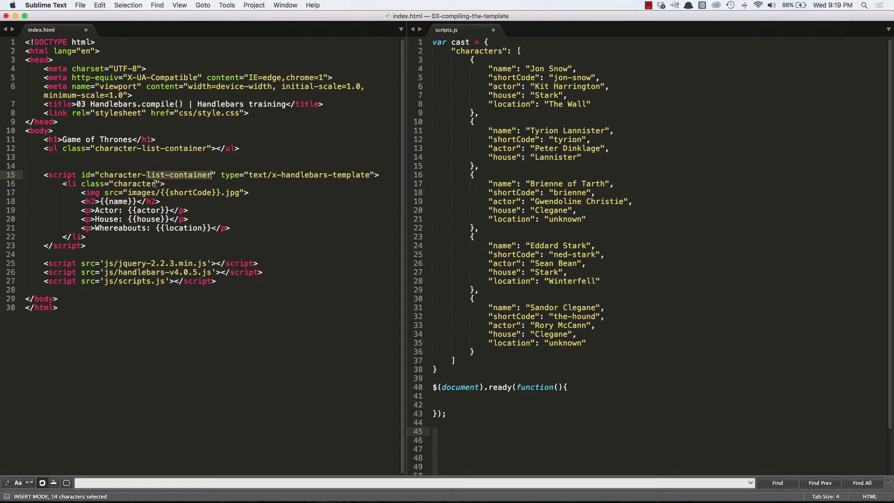
- Rename the template script id to character-template in index.html
text(character-templa)
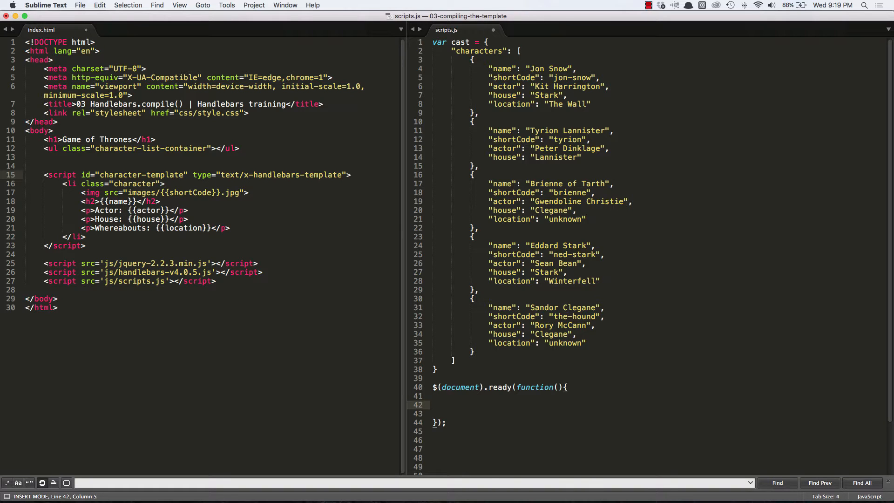
- Add var characterTemplate = $("#character-template").html(); inside the document-ready function
text(var charac)
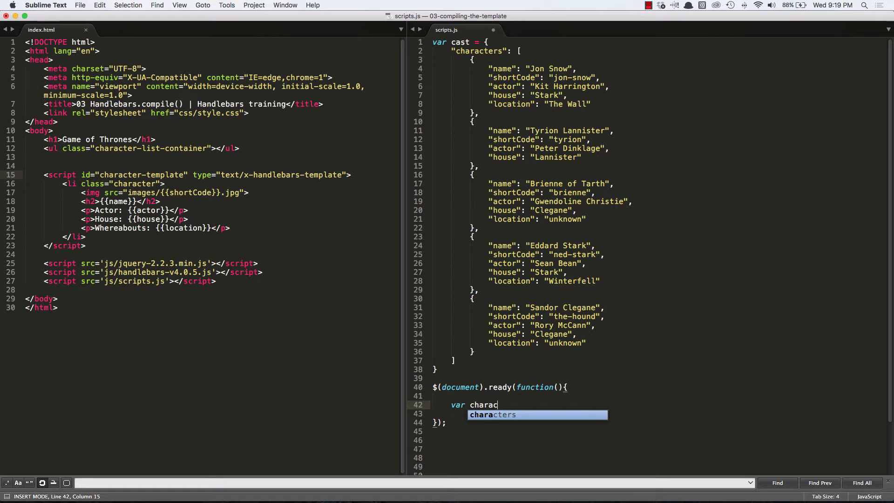
text(terTemplate)
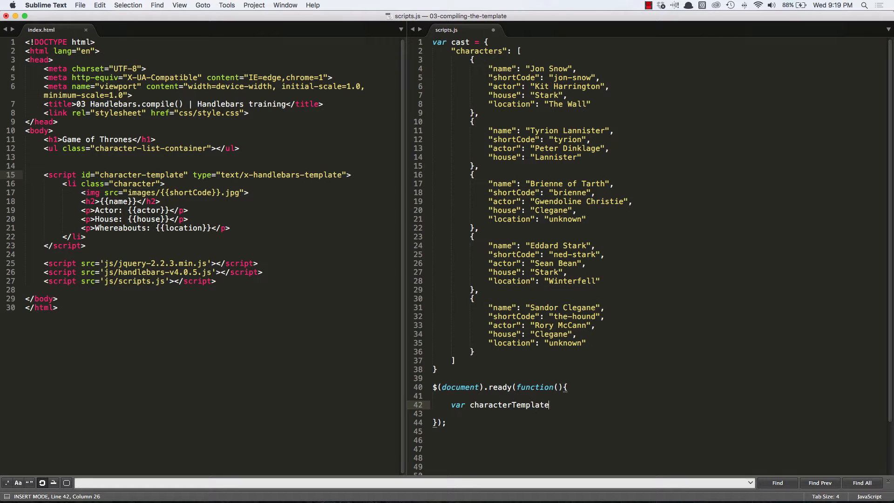
text(= $()
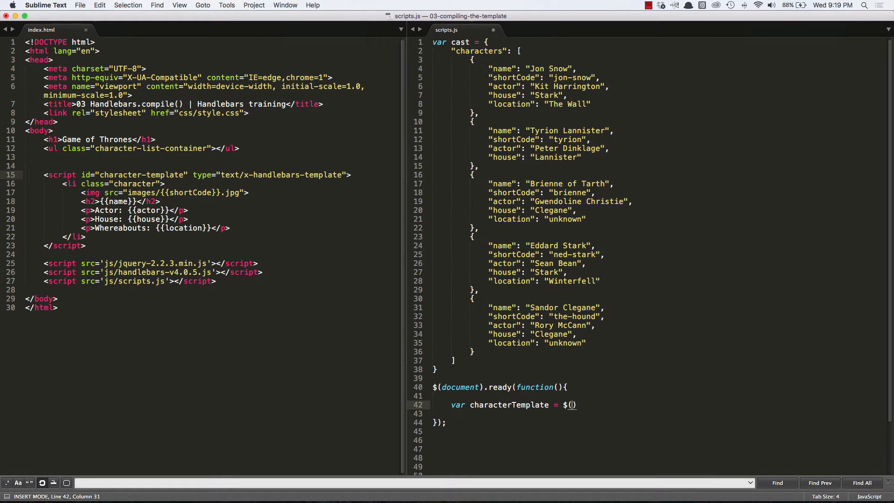
text("#")
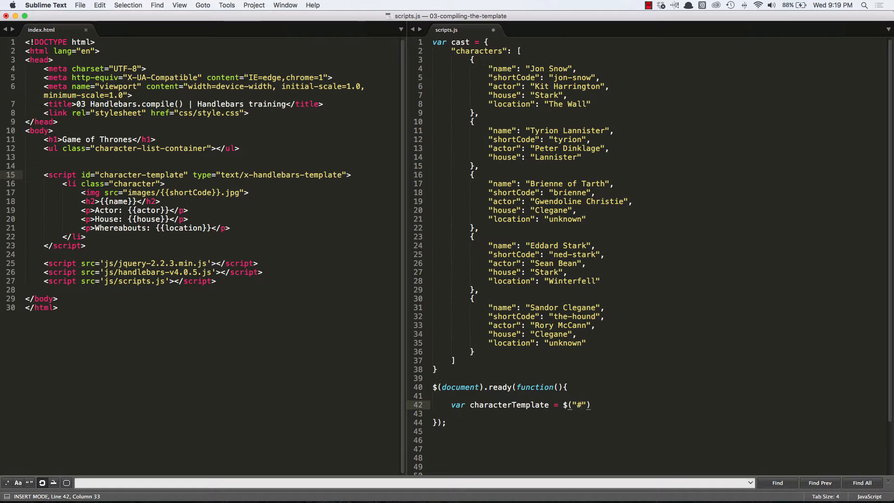
text(character-template)
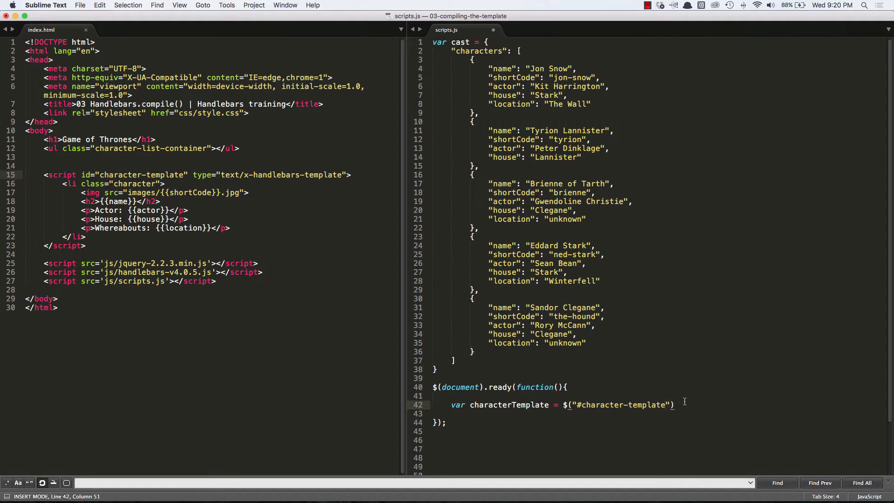
text(.html)
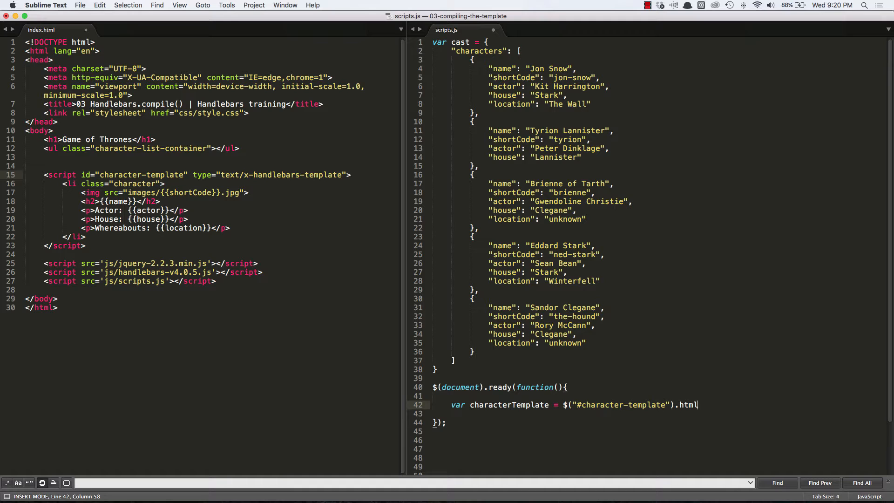
text(();)
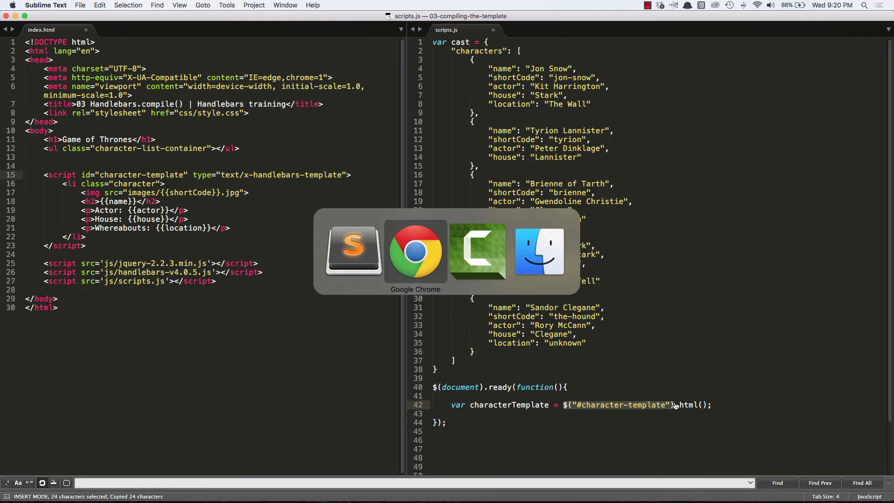
- Run $("#character-template") in the console and inspect the returned script element
click(415, 250)
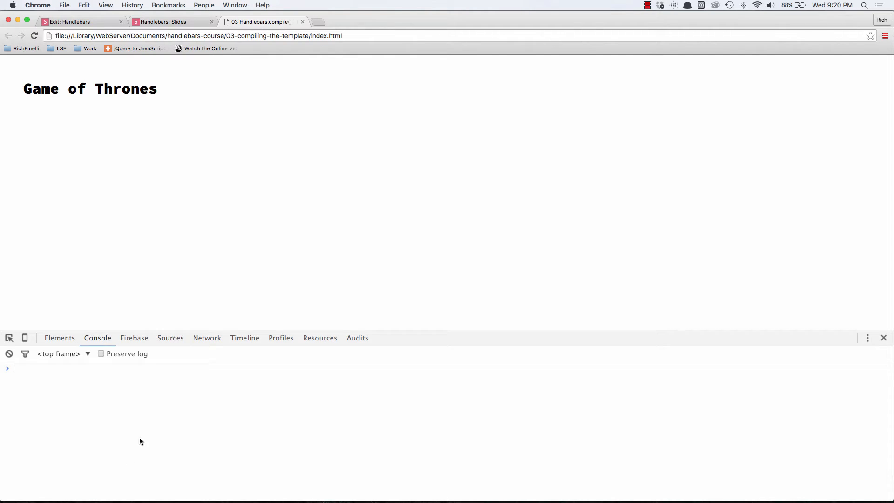
text($("#character-template"))
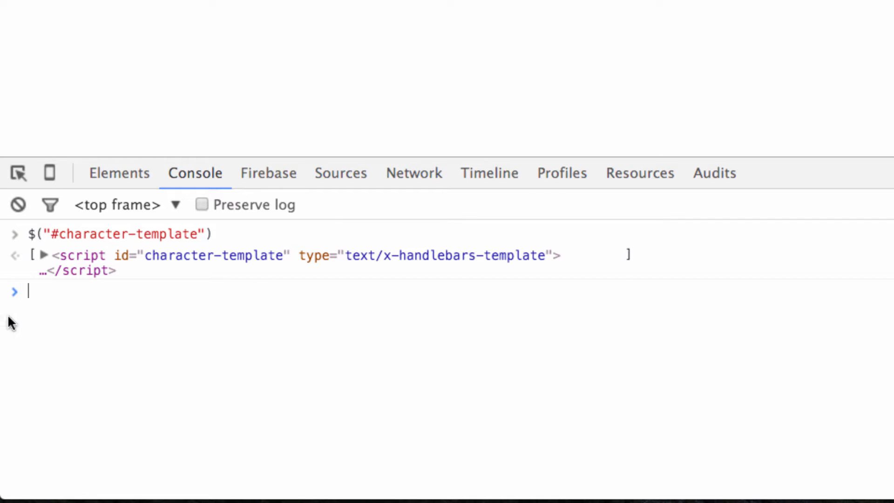
click(43, 255)
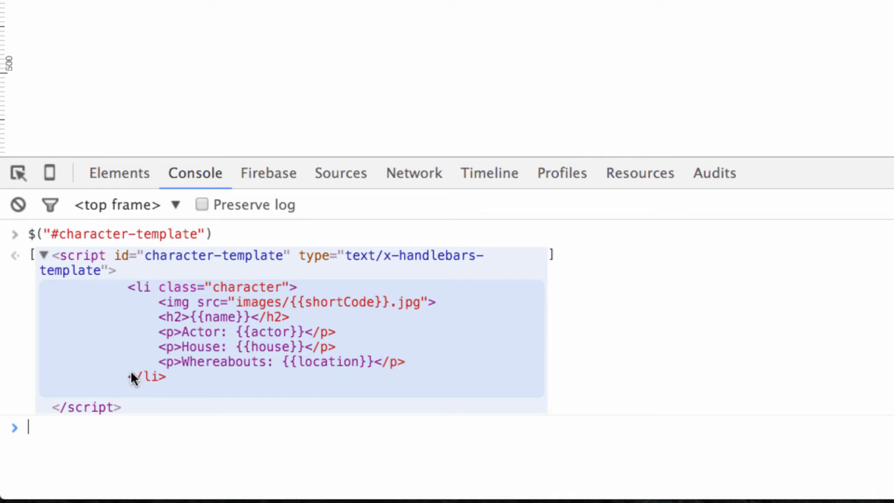
click(46, 255)
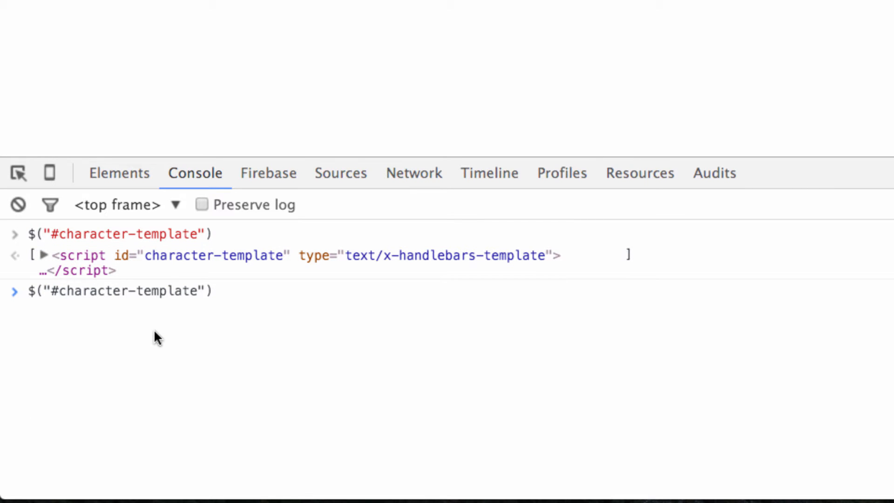
- Run $("#character-template").html() to see the list-item markup string
text(.HTM)
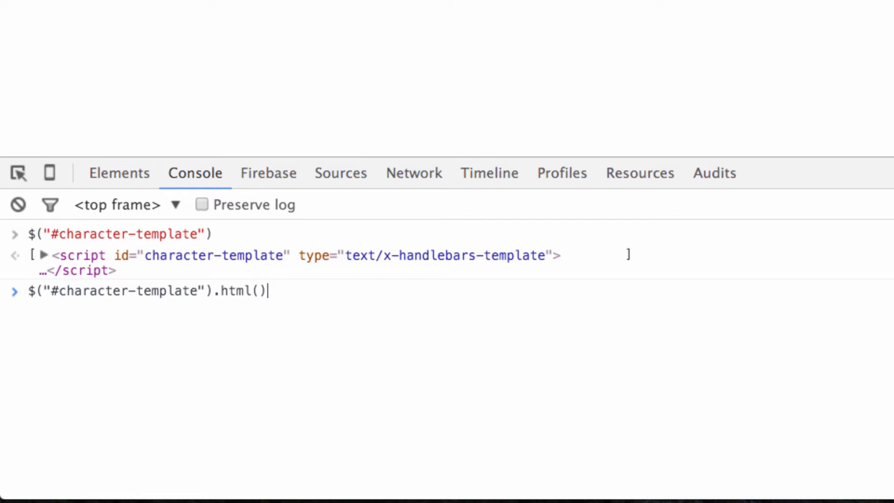
key(Enter)
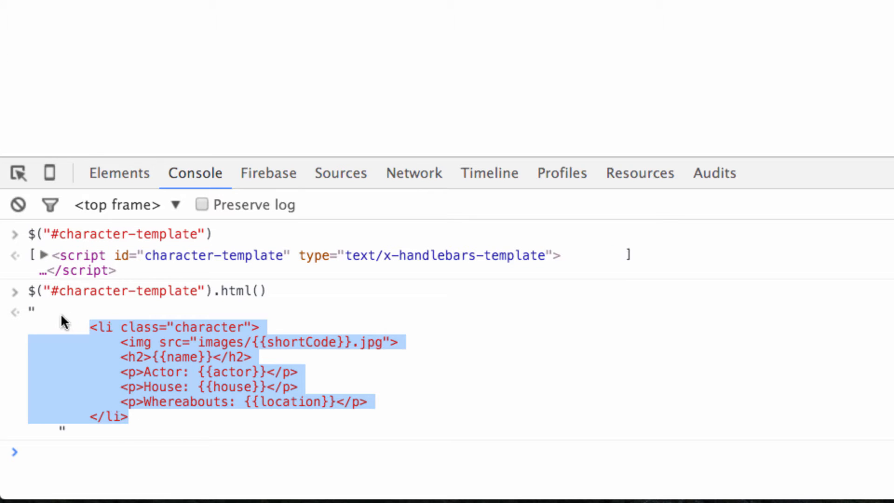
mouse_move(161, 407)
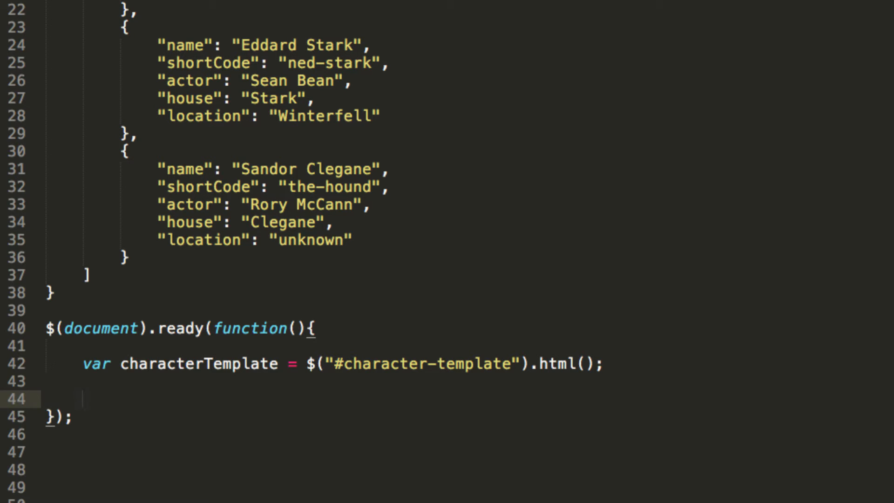
- Add var compiledCharacterTemplate = Handlebars.compile(characterTemplate); below the template variable
text(var comp)
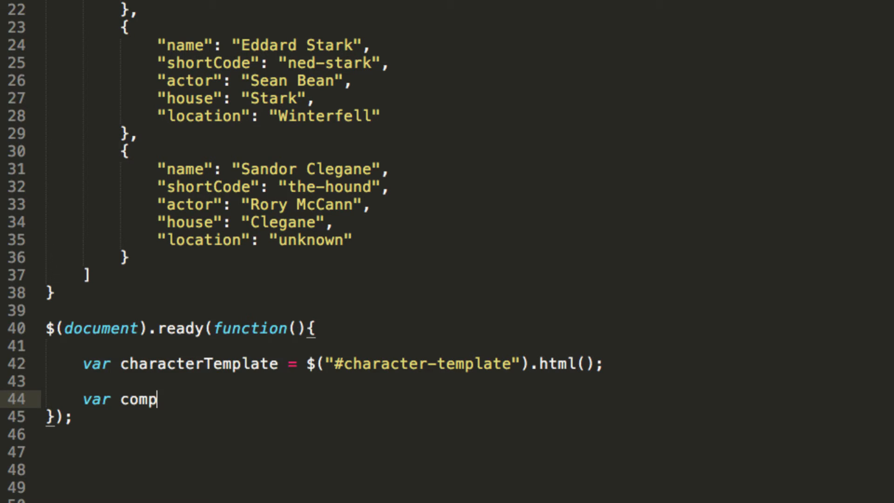
text(iledChar)
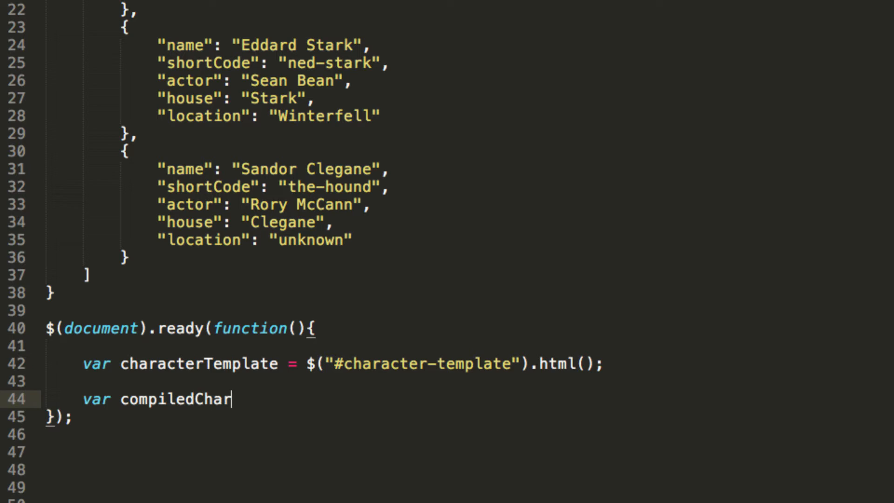
text(acterTe)
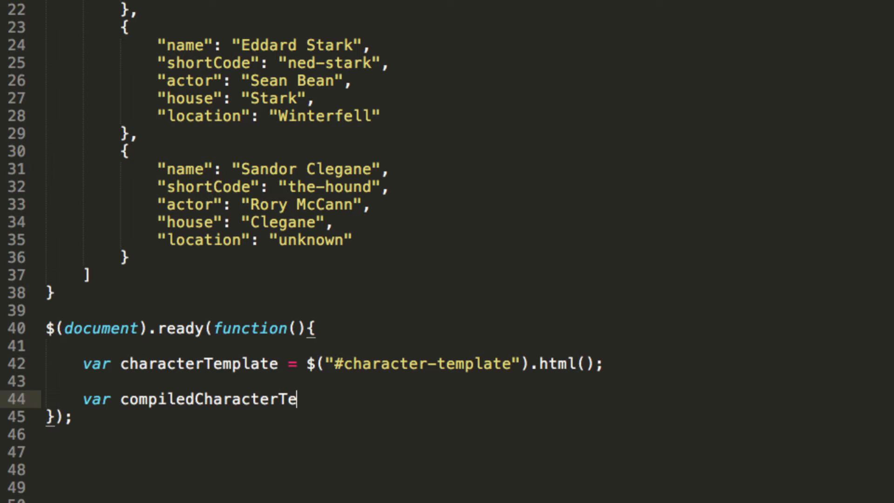
text(mplate =)
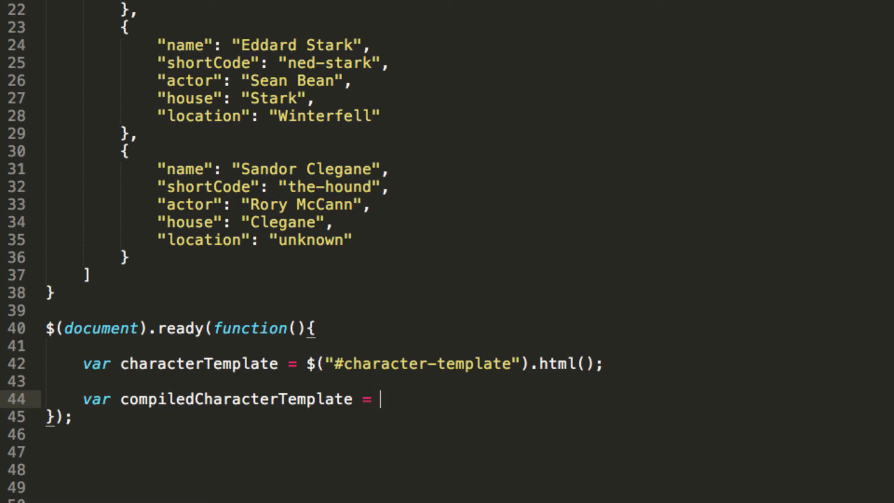
text(Han)
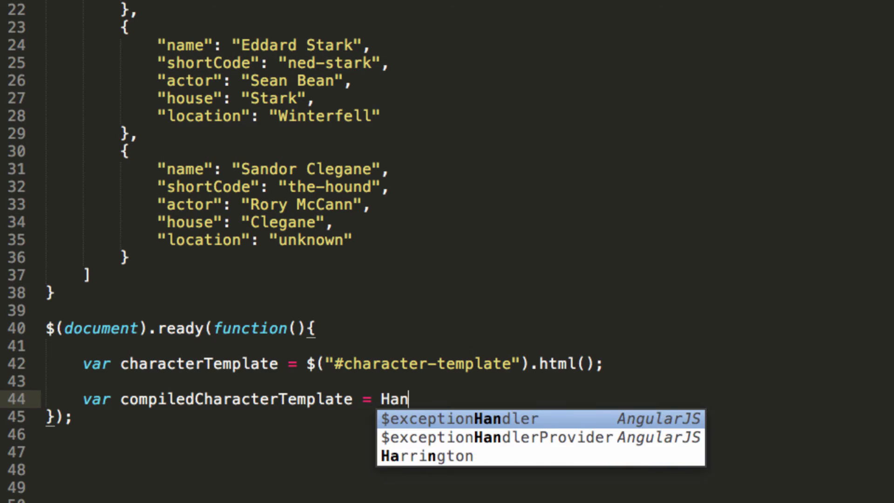
text(dlebar)
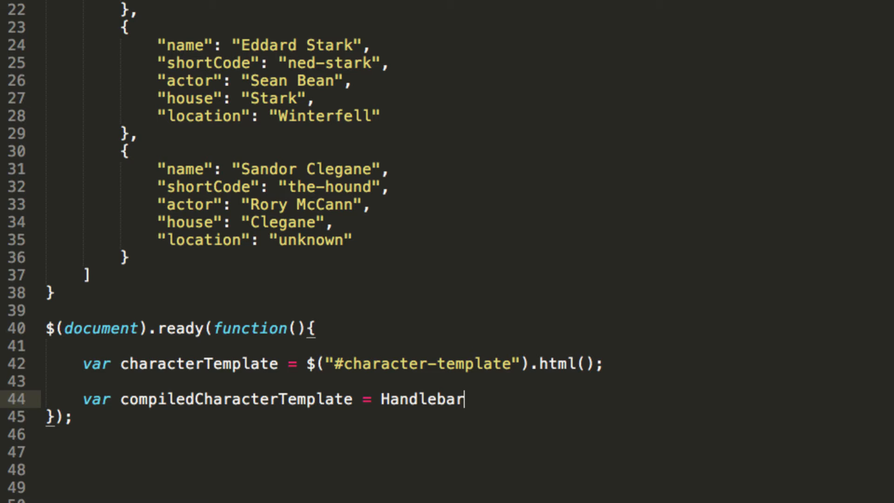
text(s.compile();)
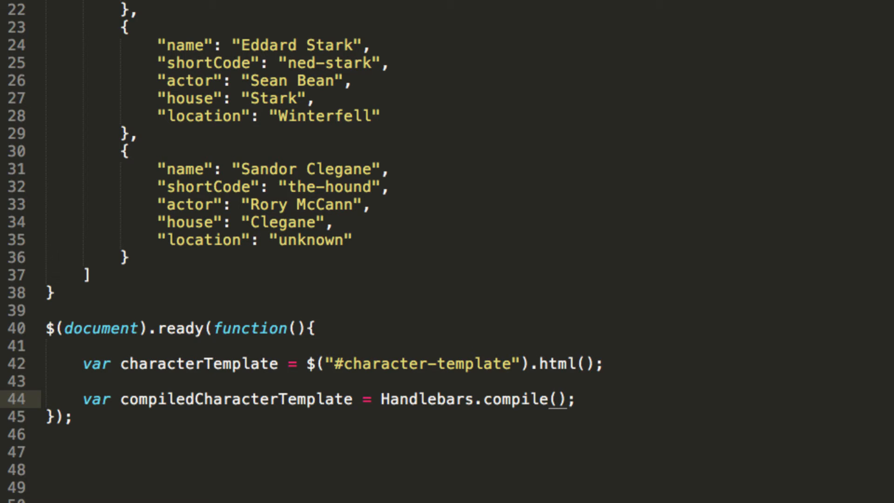
text(characterTemplate)
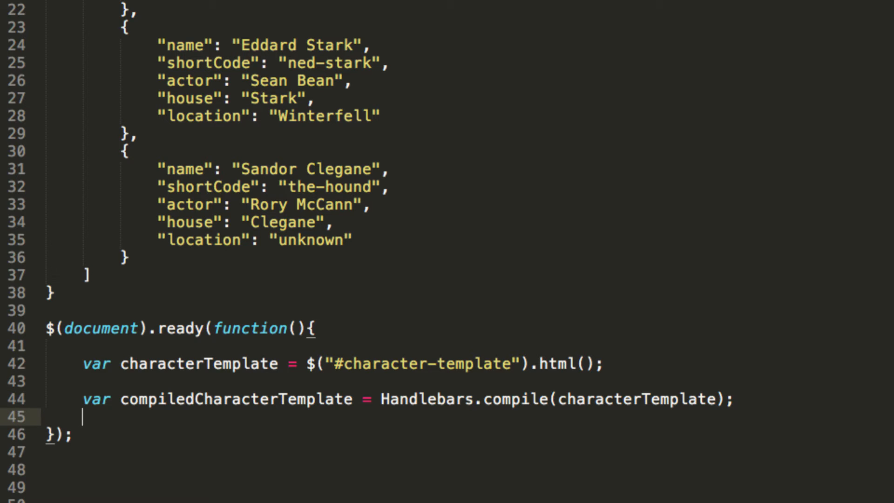
- Log compiledCharacterTemplate to the console with console.log
text(console.lo)
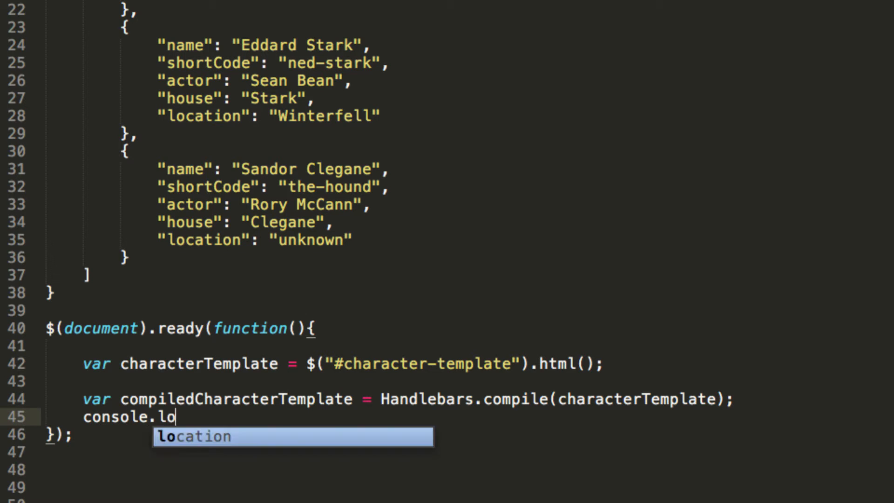
text(g(compil)
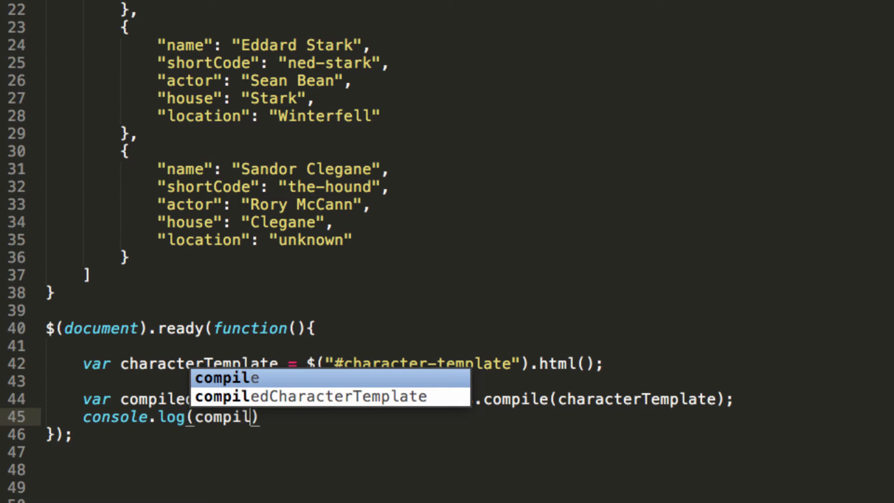
key(Tab)
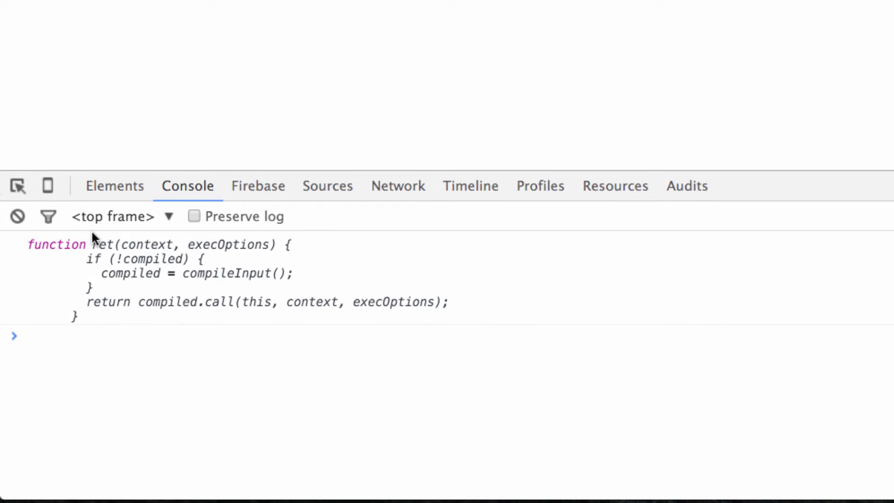
- Inspect the compiled template function logged from scripts.js:45 in Chrome's console
drag(91, 244, 62, 277)
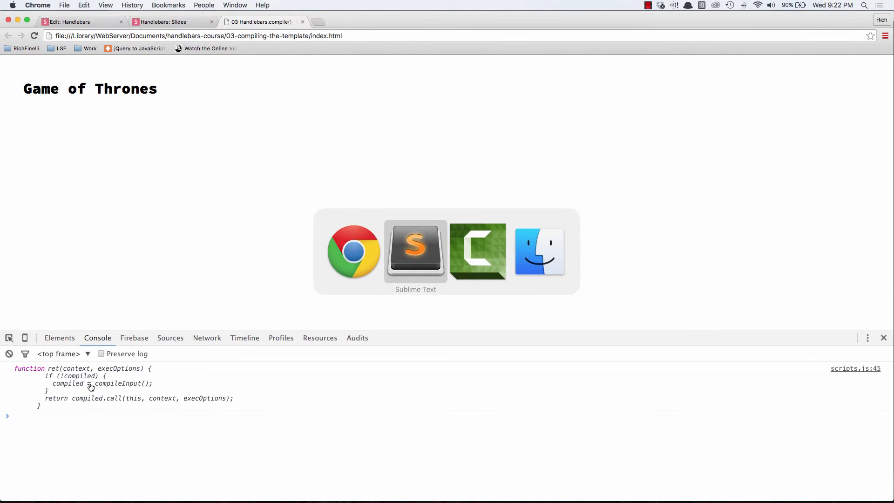
- Call compiledCharacterTemplate with a test object {name: ...} inside the console.log
click(415, 249)
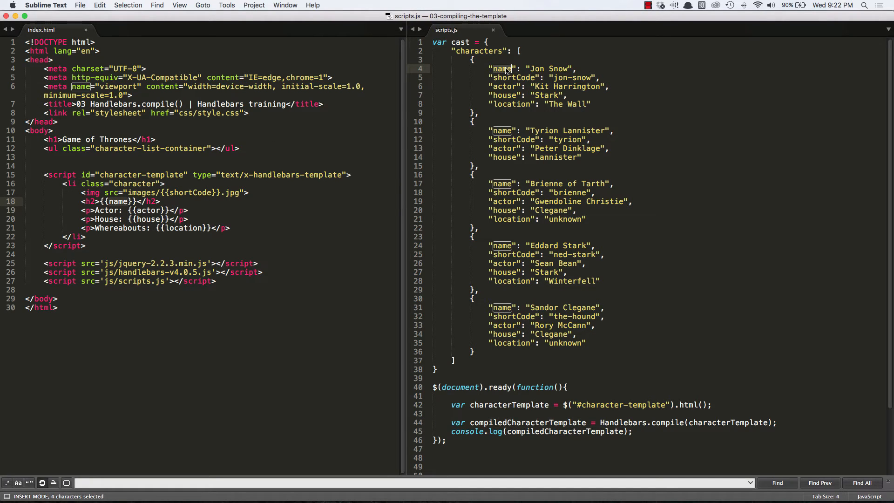
mouse_move(123, 199)
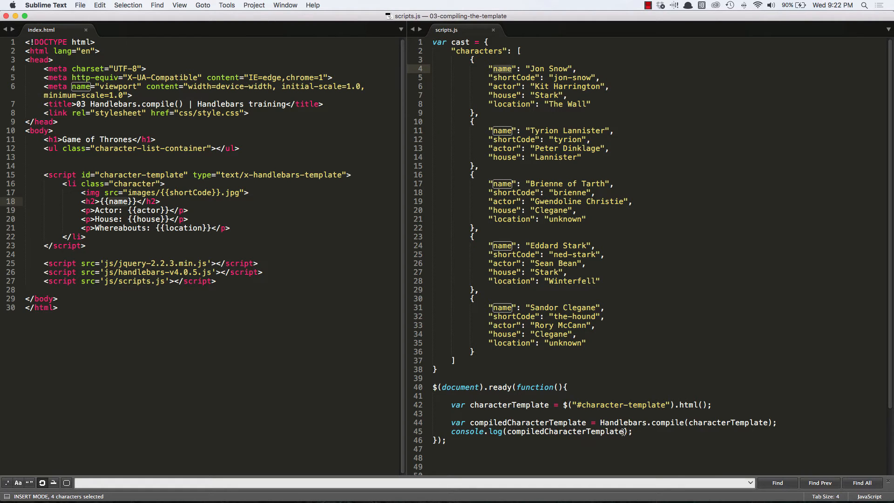
double_click(526, 423)
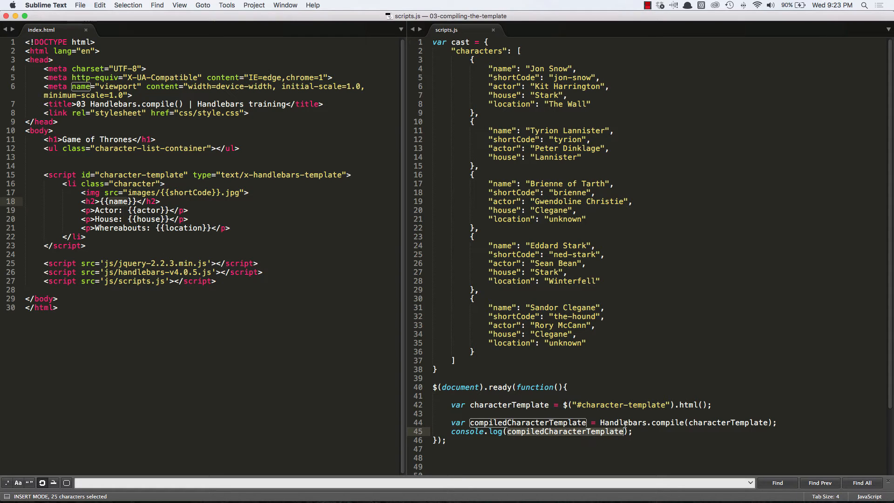
text({)
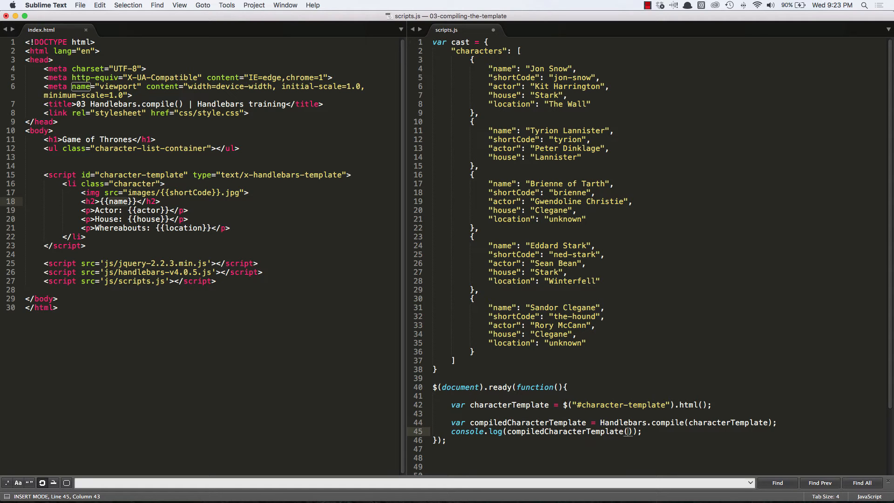
text({name:)
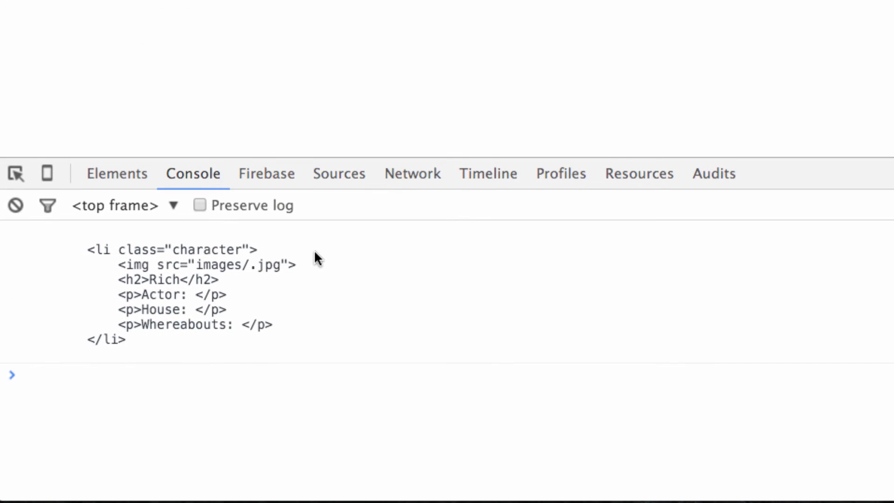
mouse_move(182, 370)
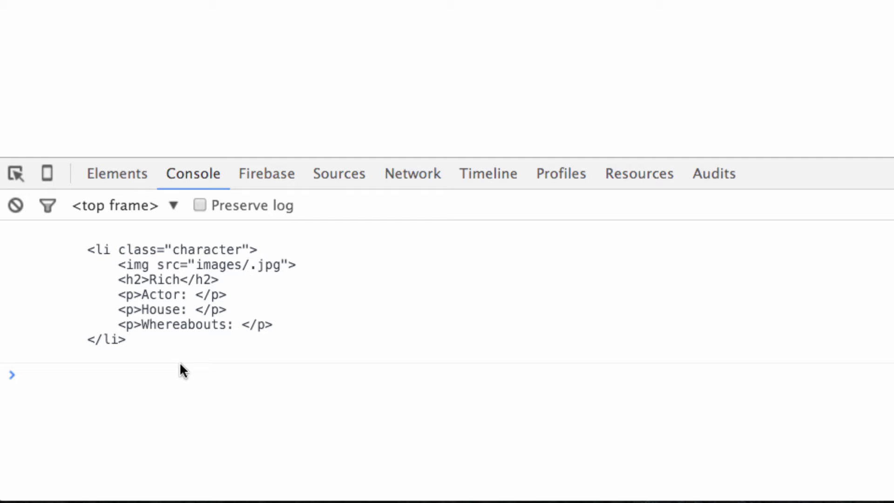
mouse_move(88, 255)
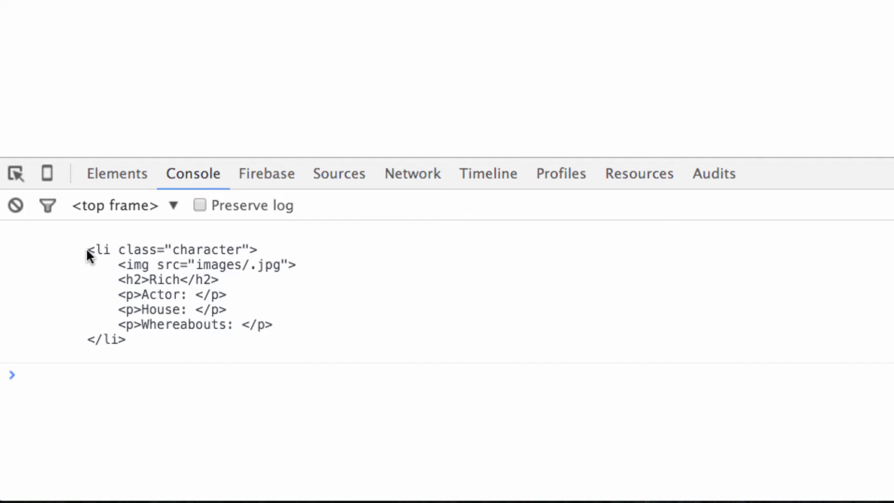
drag(89, 250, 117, 339)
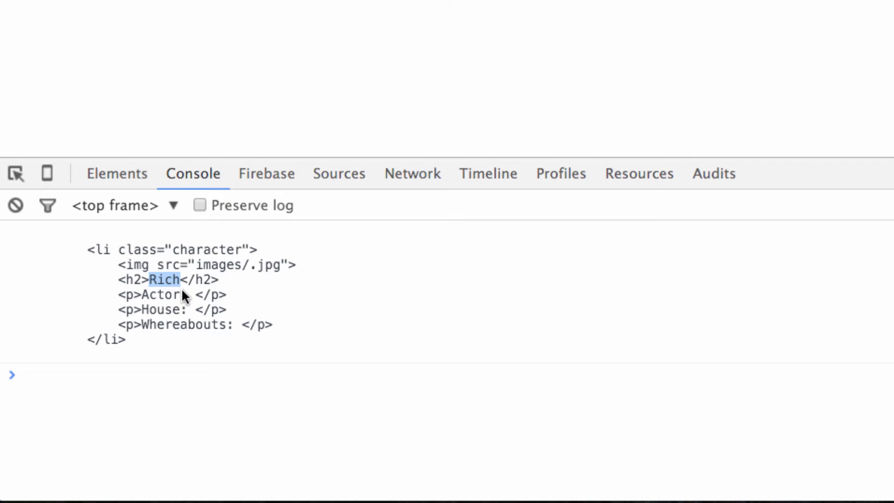
mouse_move(162, 293)
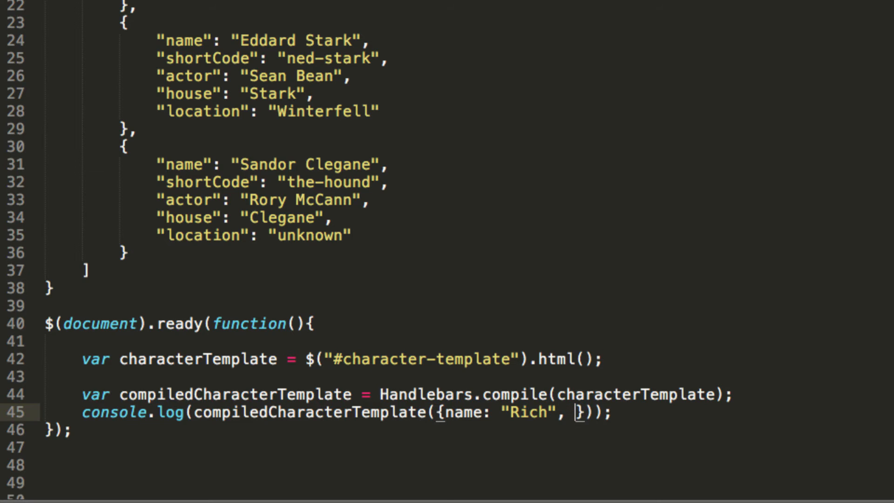
- Add an actor: key, then empty the call back to compiledCharacterTemplate()
text(actor:)
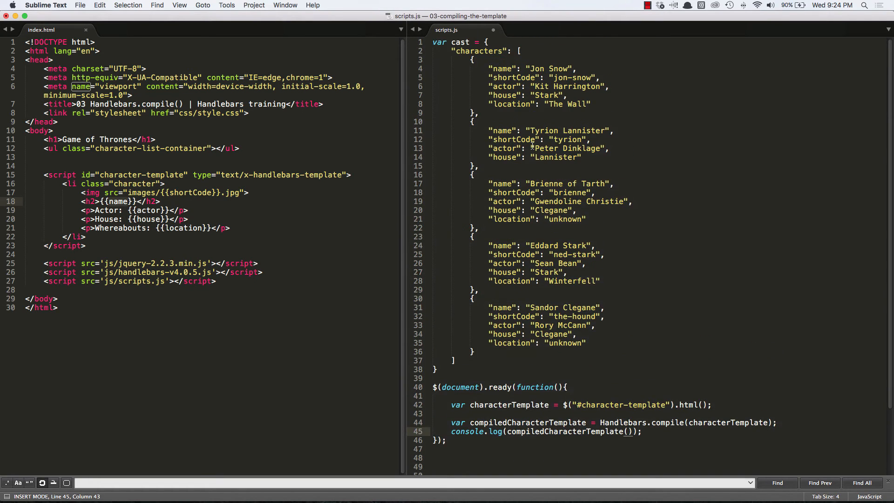
- Copy Jon Snow's object from the cast array into the compiledCharacterTemplate() call
drag(464, 60, 473, 103)
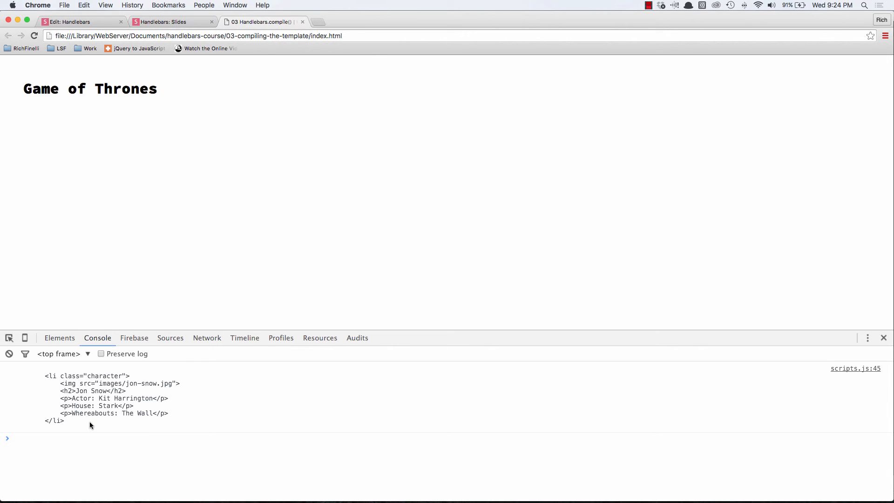
mouse_move(80, 394)
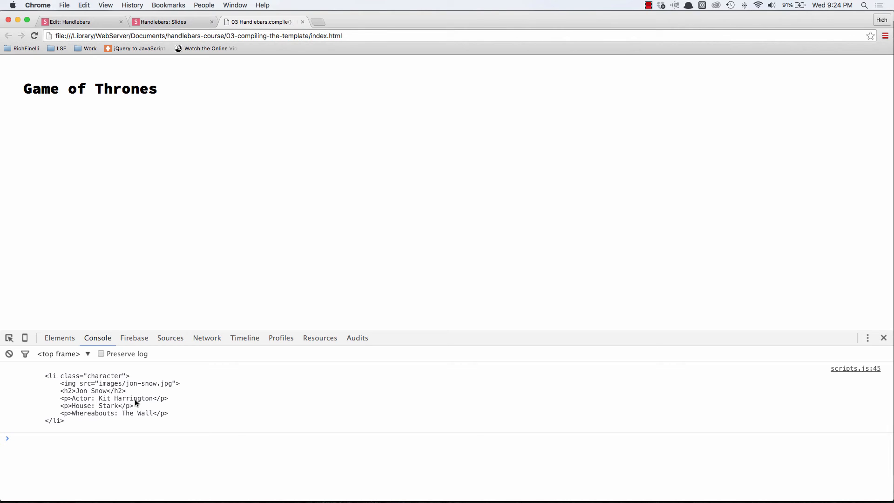
mouse_move(163, 423)
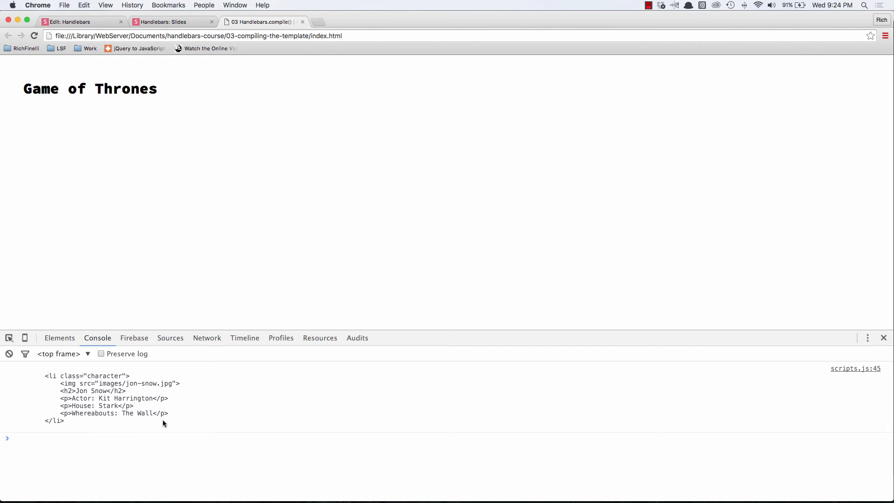
mouse_move(151, 390)
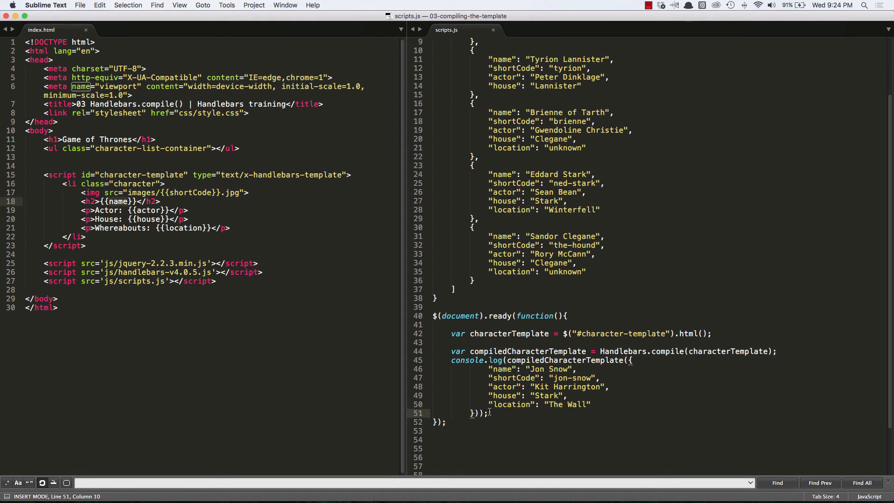
- Replace the pasted Jon Snow object with cast.characters[0] in the template call
drag(632, 359, 488, 414)
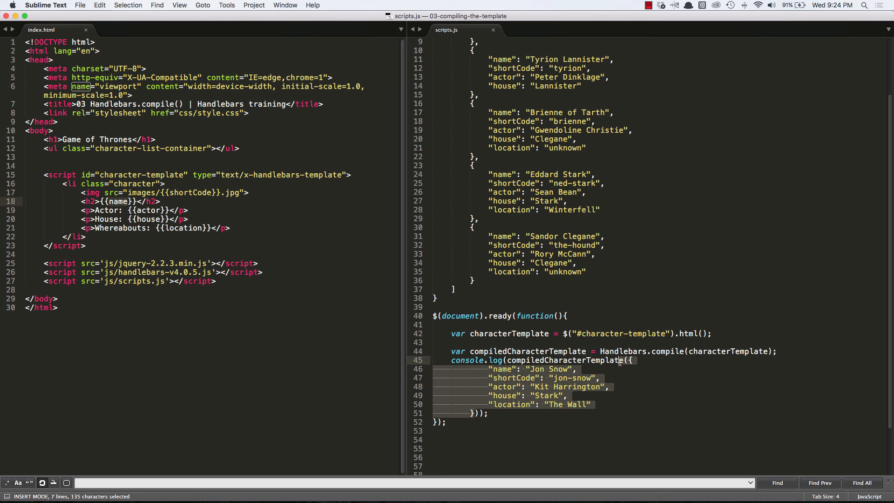
key(Backspace)
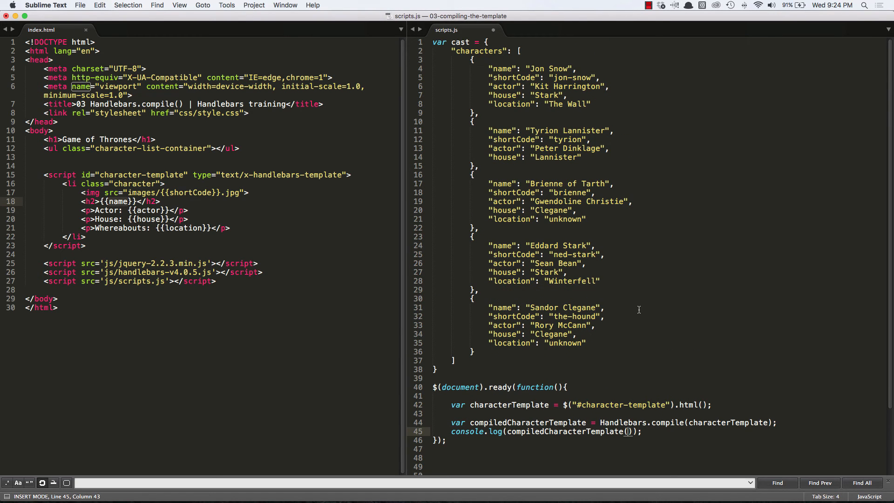
text(cast.characters[)
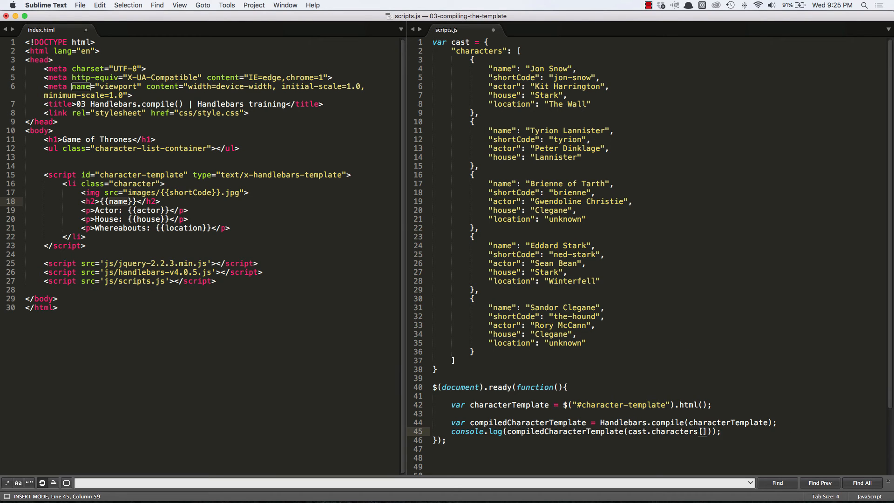
text(0)
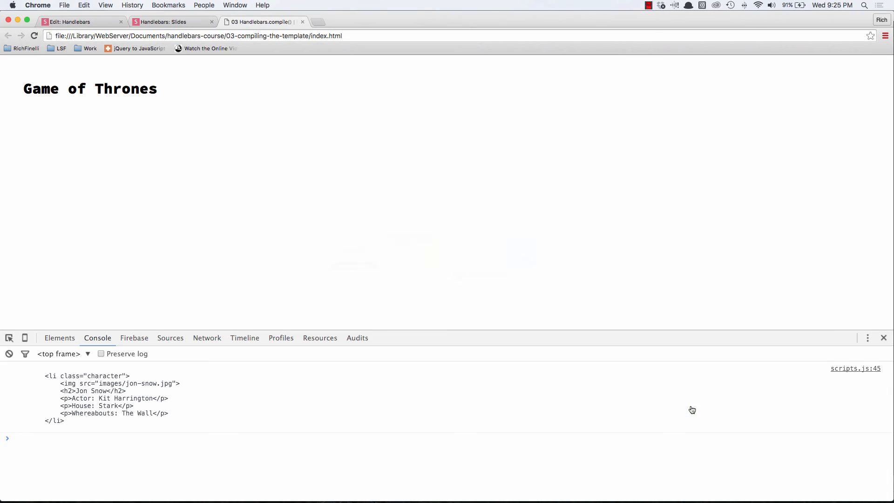
mouse_move(199, 397)
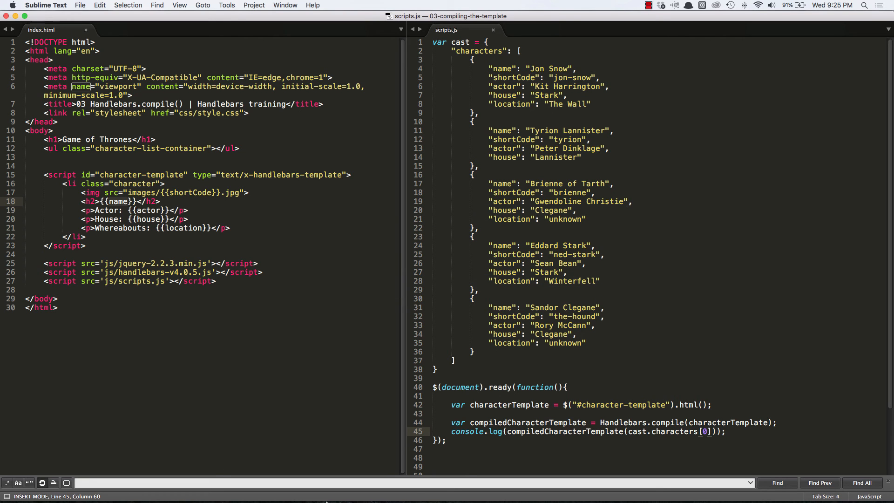
- Replace the console.log with $(".character-list-container").html(compiledCharacterTemplate())
double_click(637, 431)
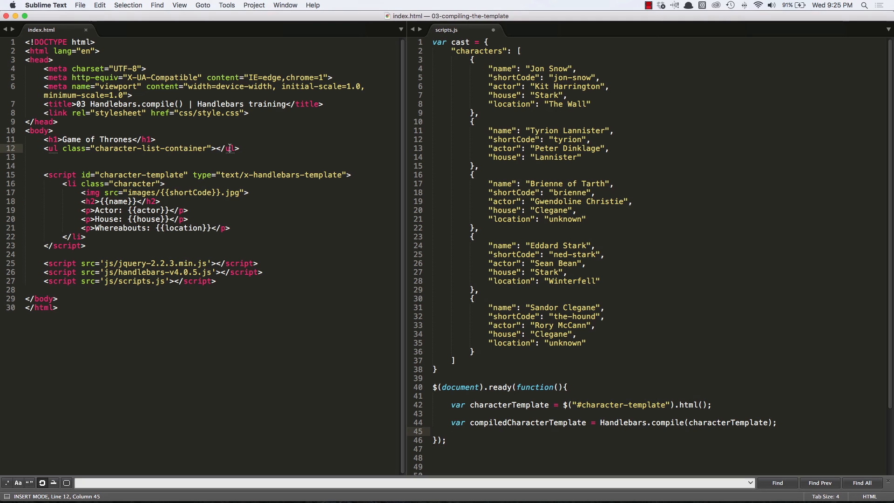
click(464, 436)
text($(".character-list-)
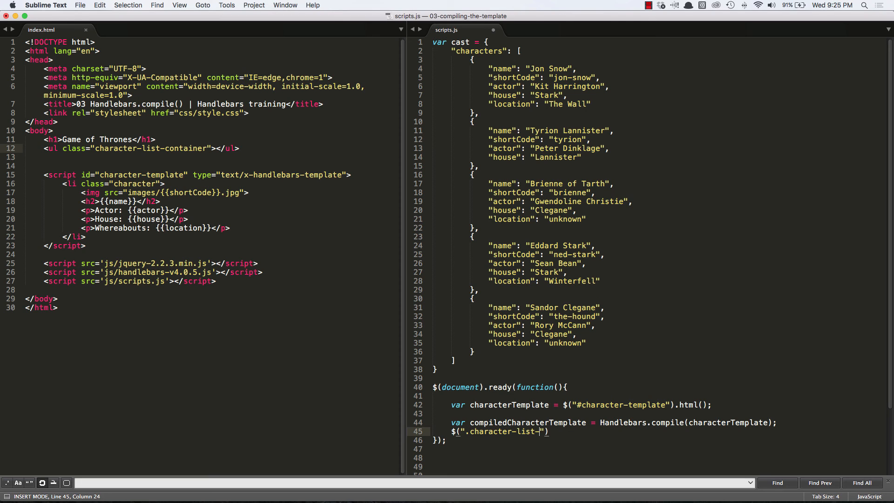
text(container").html)
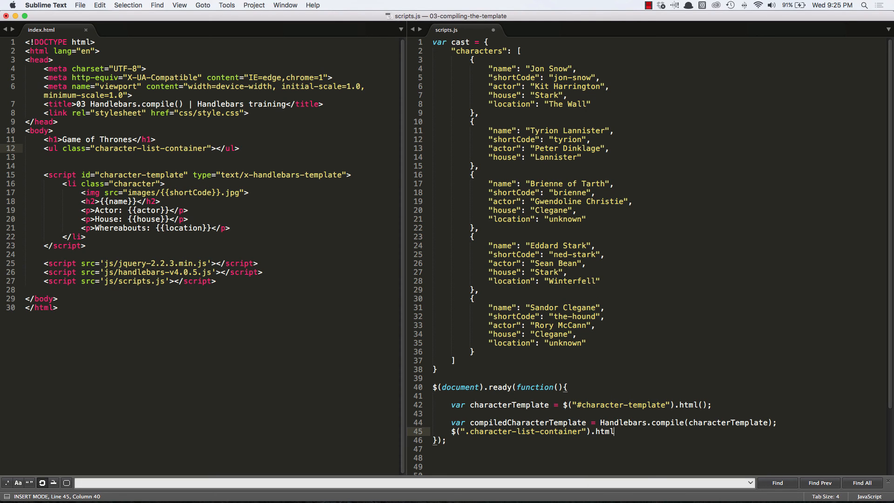
text(();)
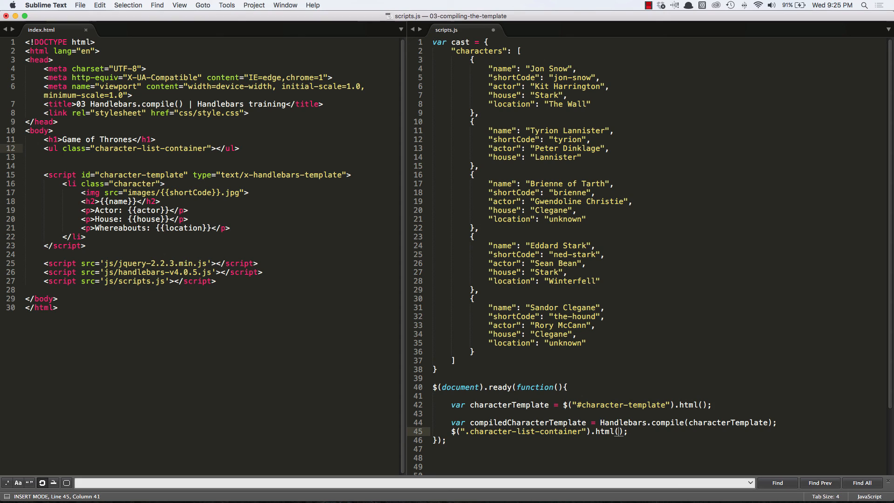
text(com)
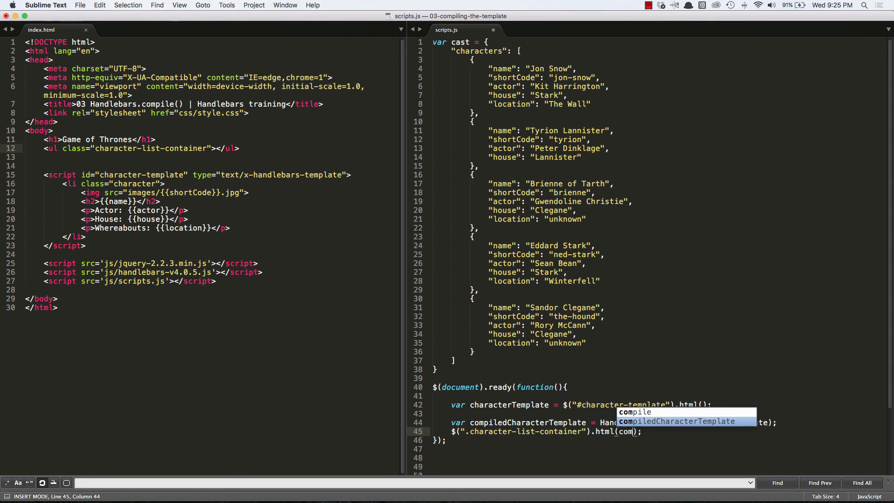
key(Tab)
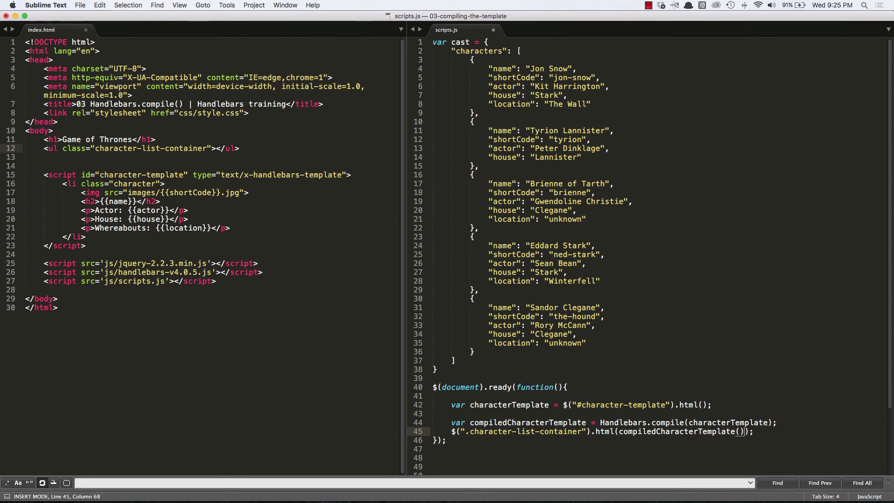
key(backspace)
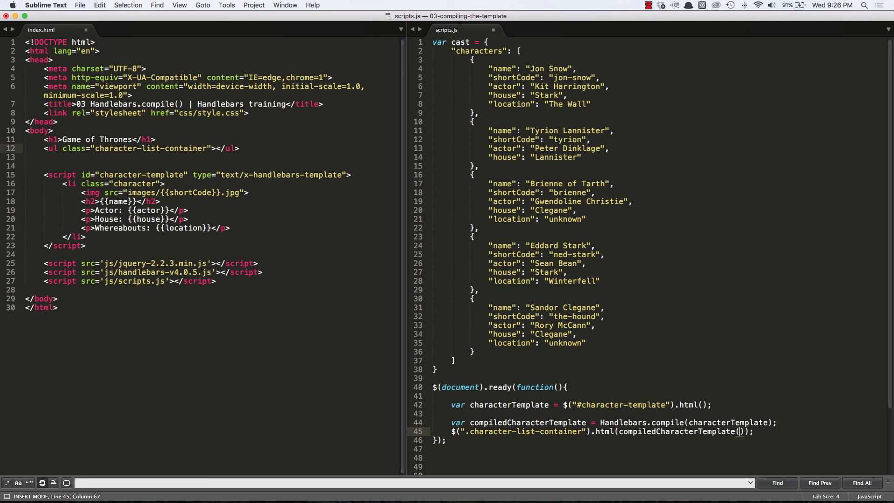
- Pass cast.characters[2], Brienne of Tarth, into the template call
text(cas)
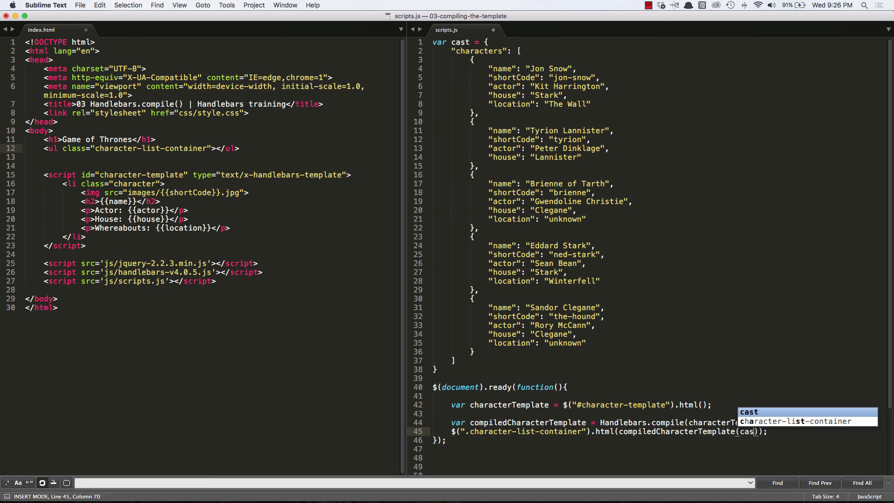
text(.characters[)
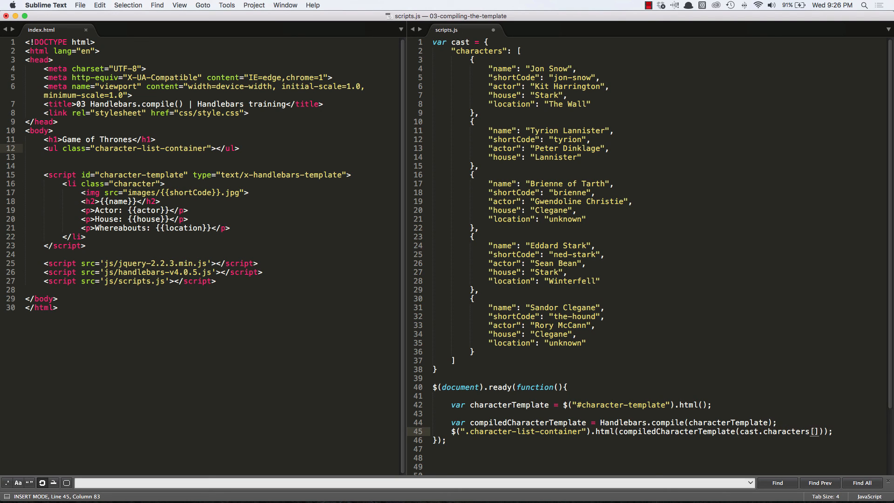
text(2)
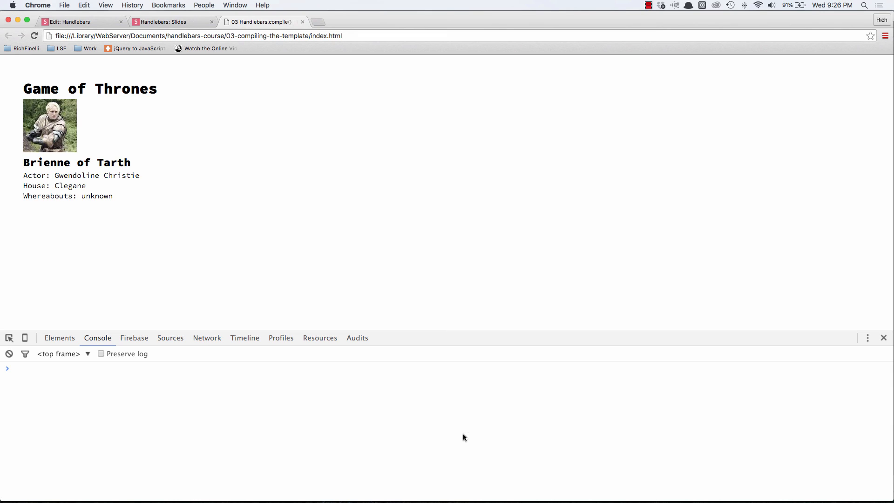
mouse_move(136, 211)
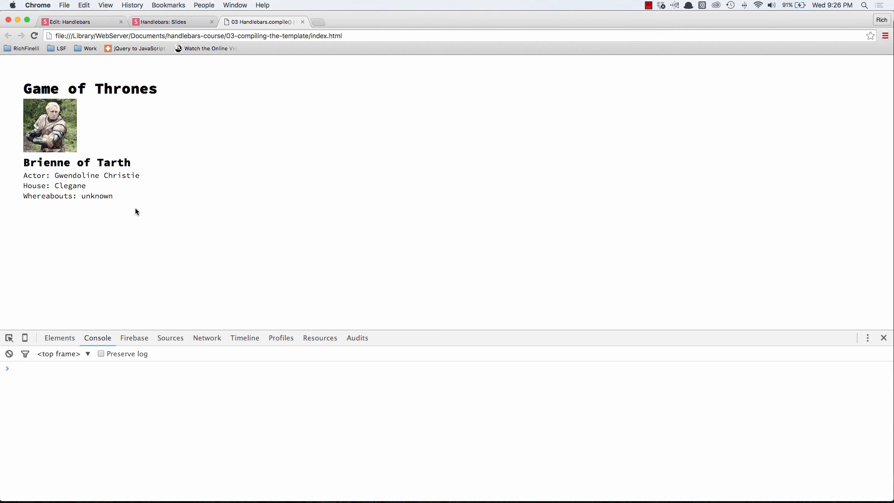